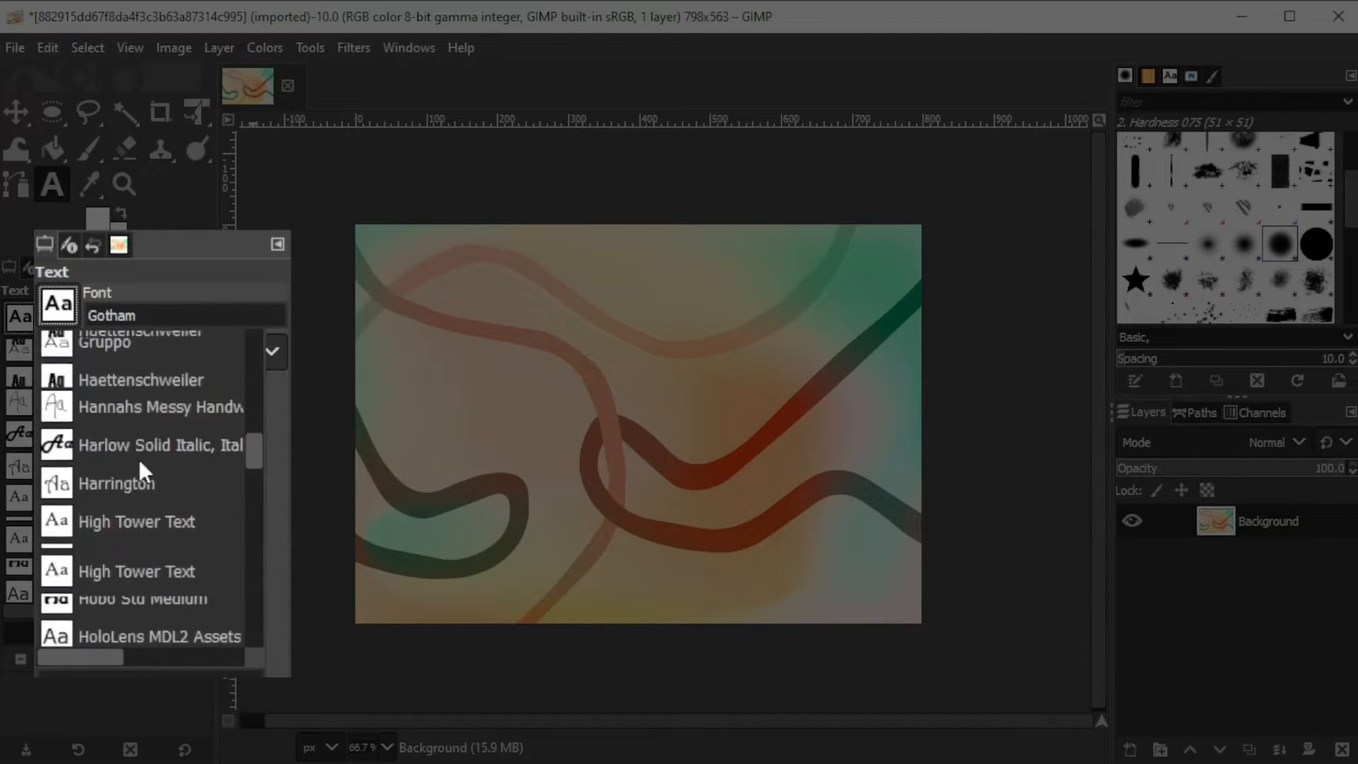
Keep the Gotham font, set the text colour to black, leave antialiasing on and enter 'THE HAPPY YEARS'
{"action": "scroll", "scroll_direction": "down", "scroll_amount": 3}
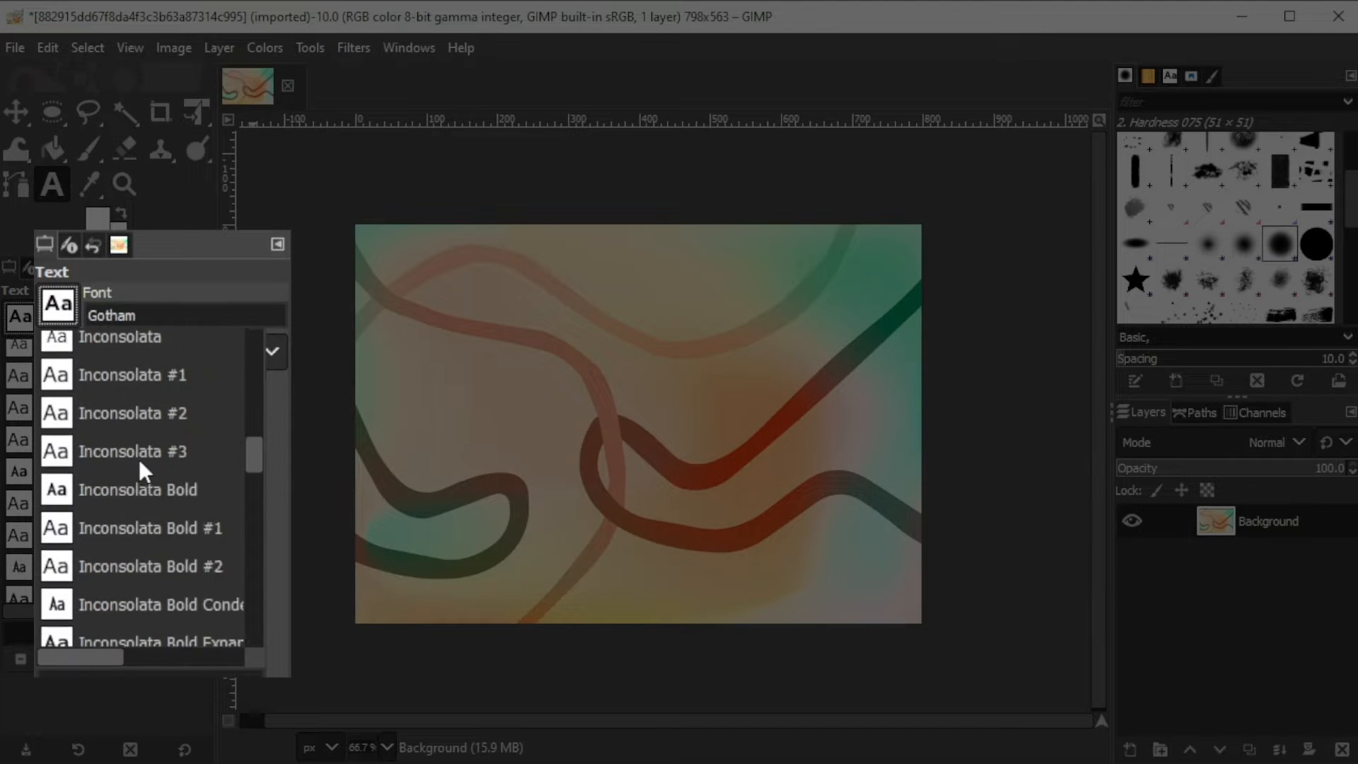
{"action": "scroll", "scroll_direction": "down", "scroll_amount": 3}
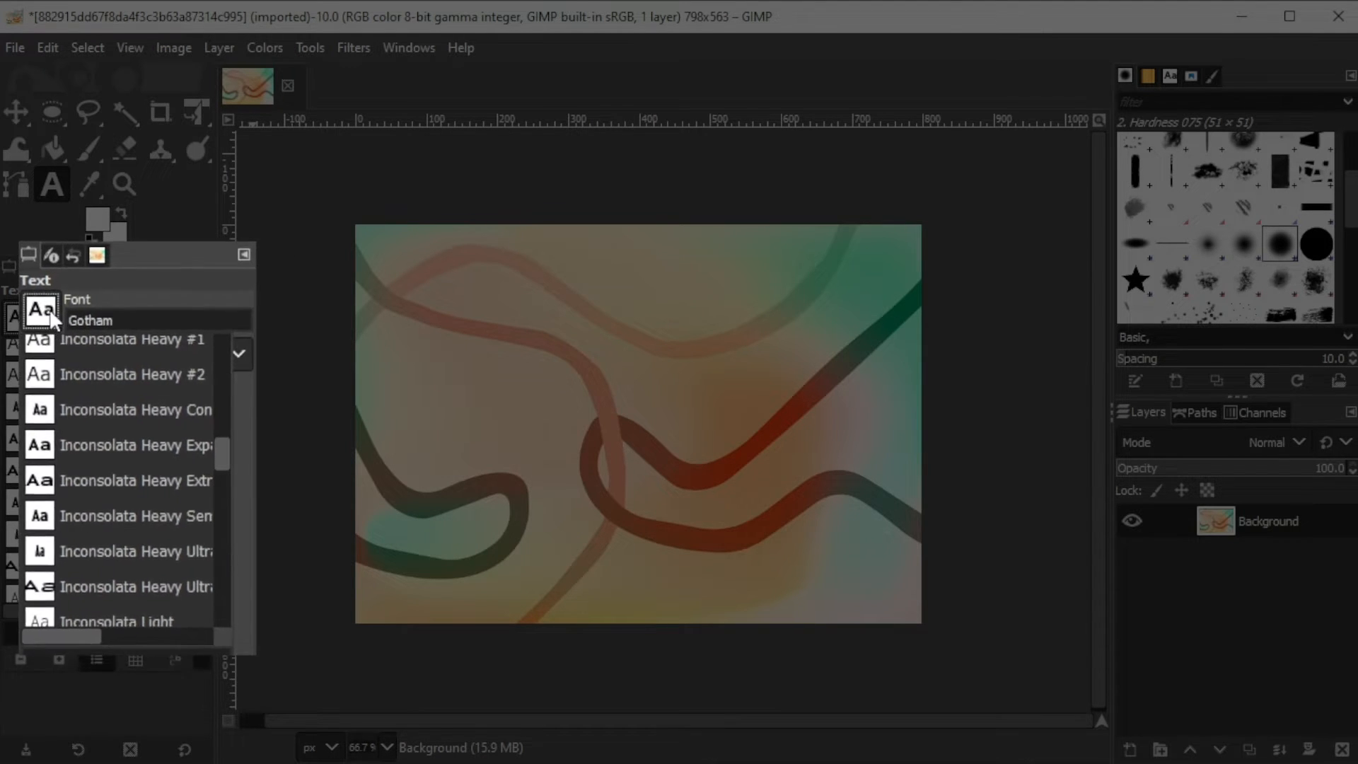
{"action": "left_click", "coordinate": [78, 298]}
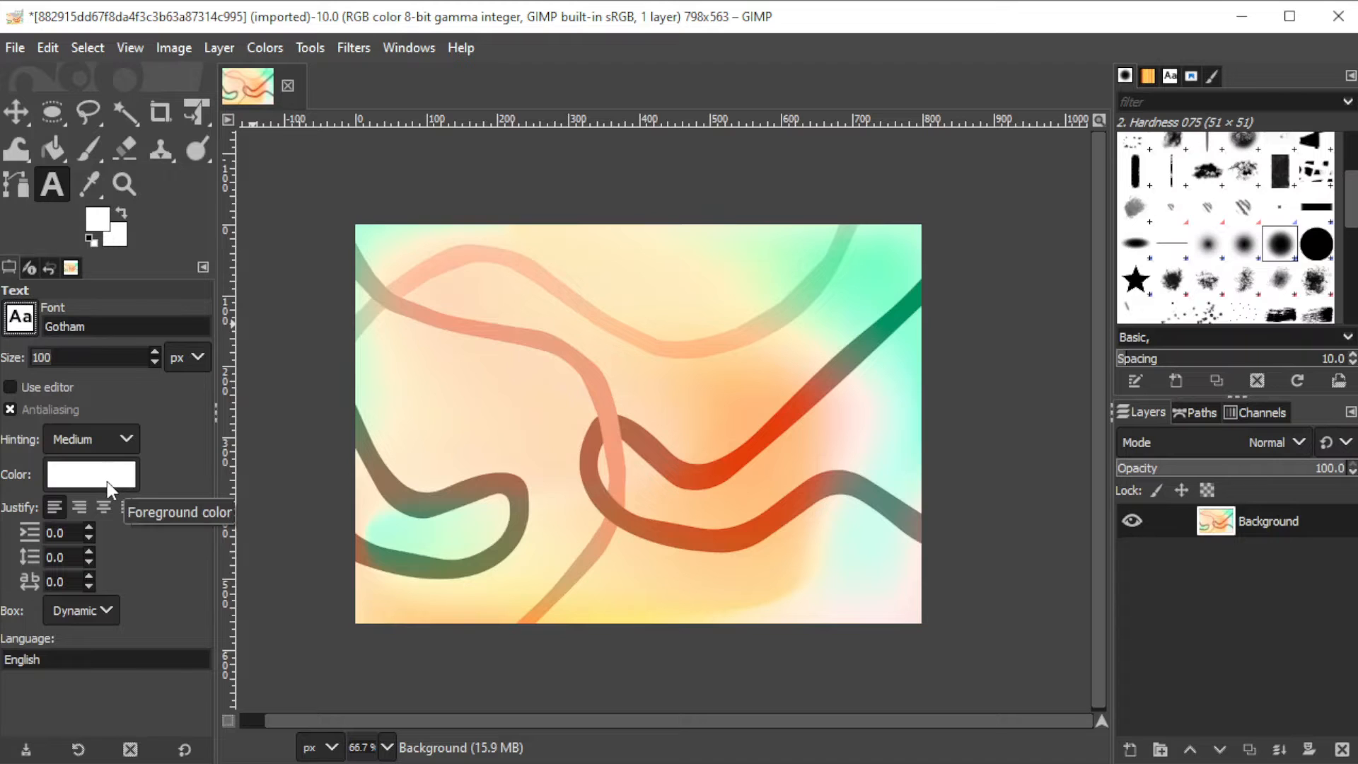
{"action": "left_click", "coordinate": [90, 474]}
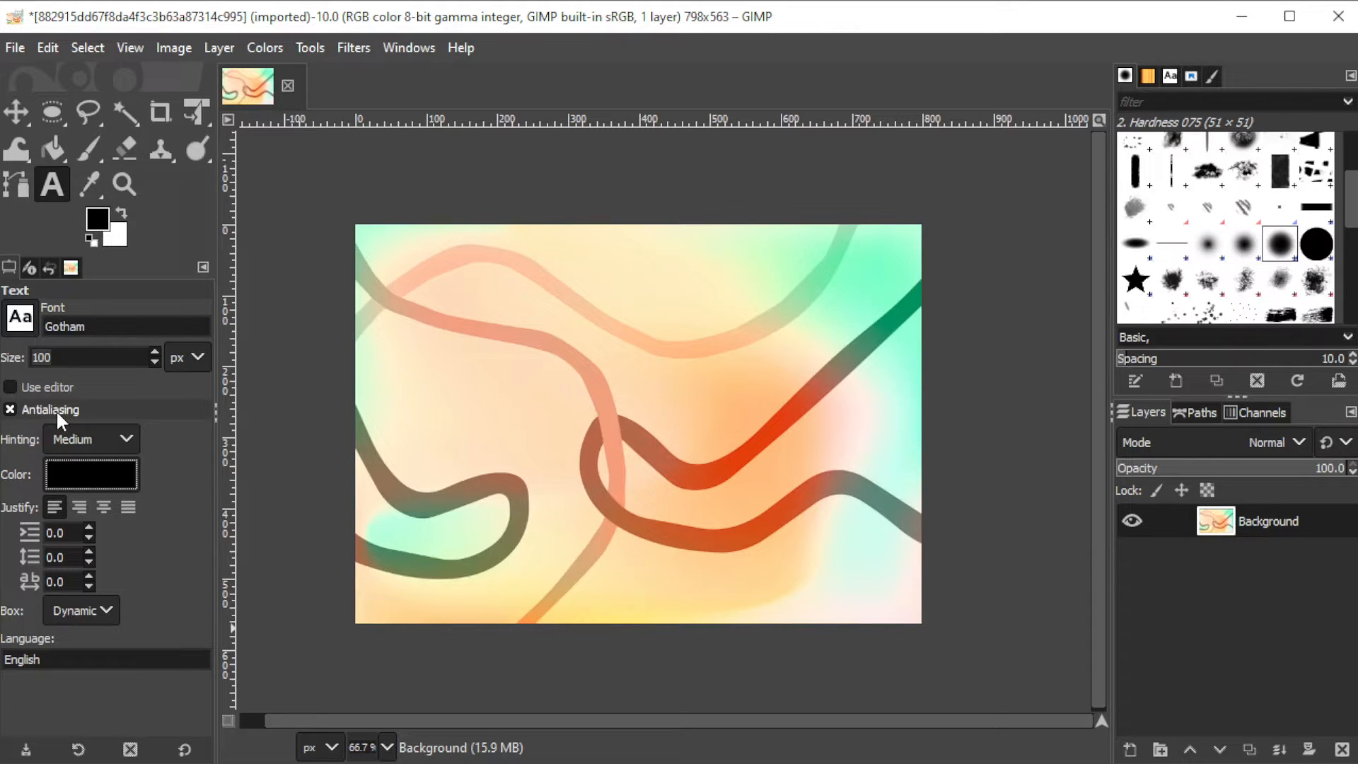
{"action": "left_click", "coordinate": [10, 409]}
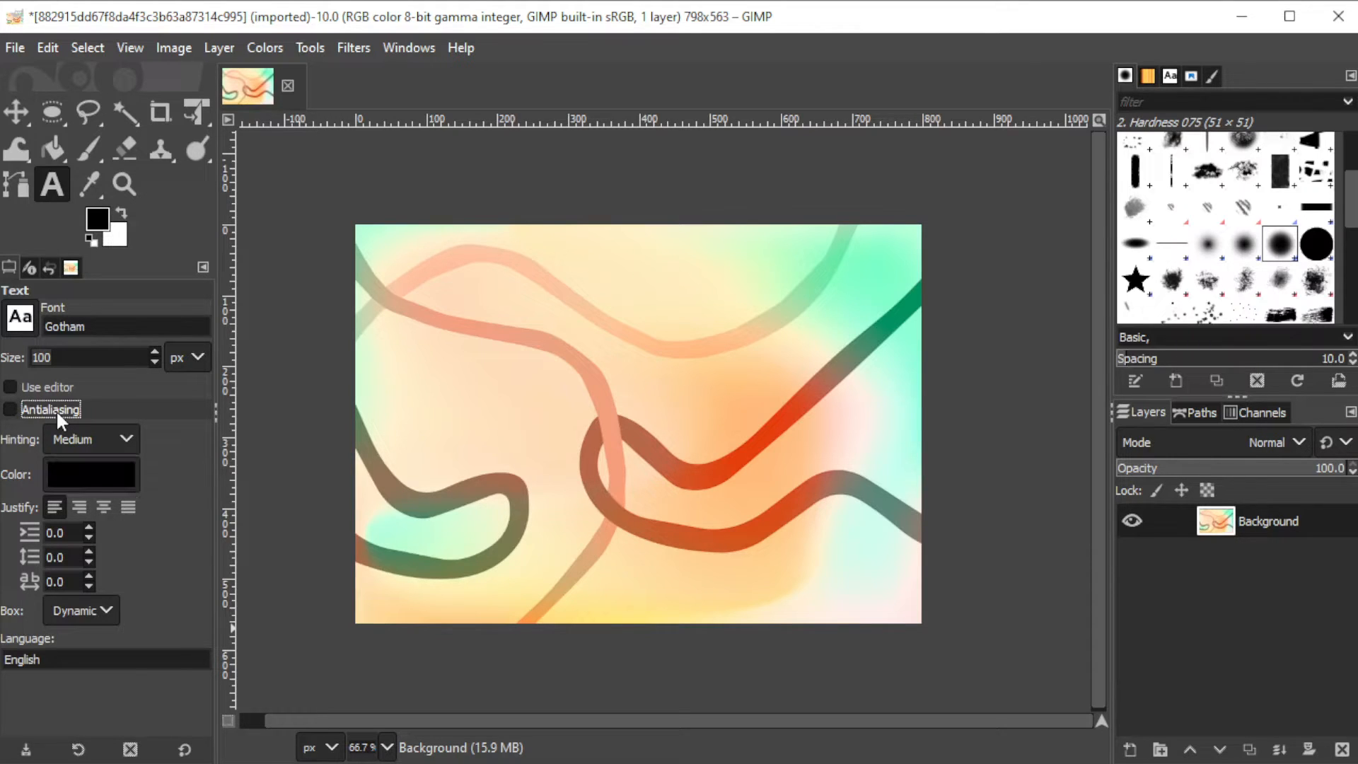
{"action": "left_click", "coordinate": [12, 409]}
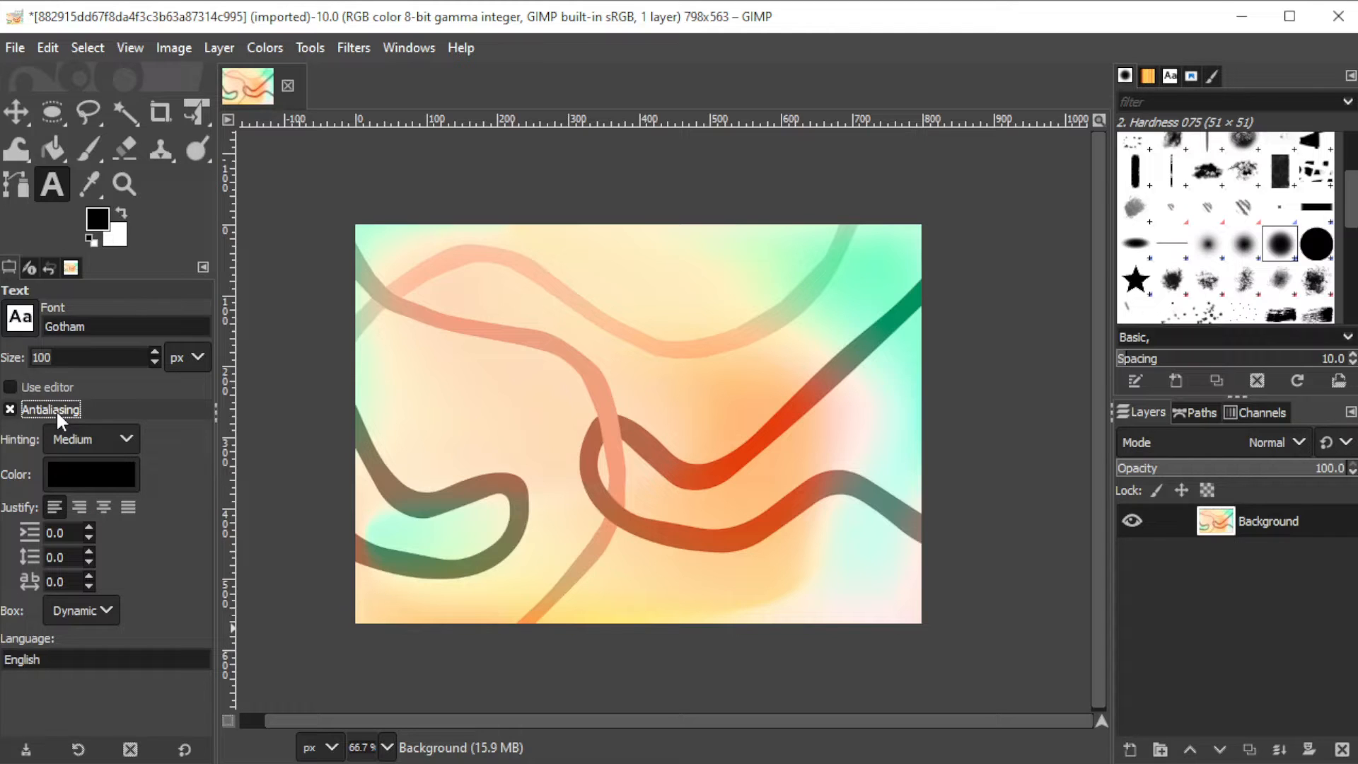
{"action": "type", "text": "THE HAPPY YEARS"}
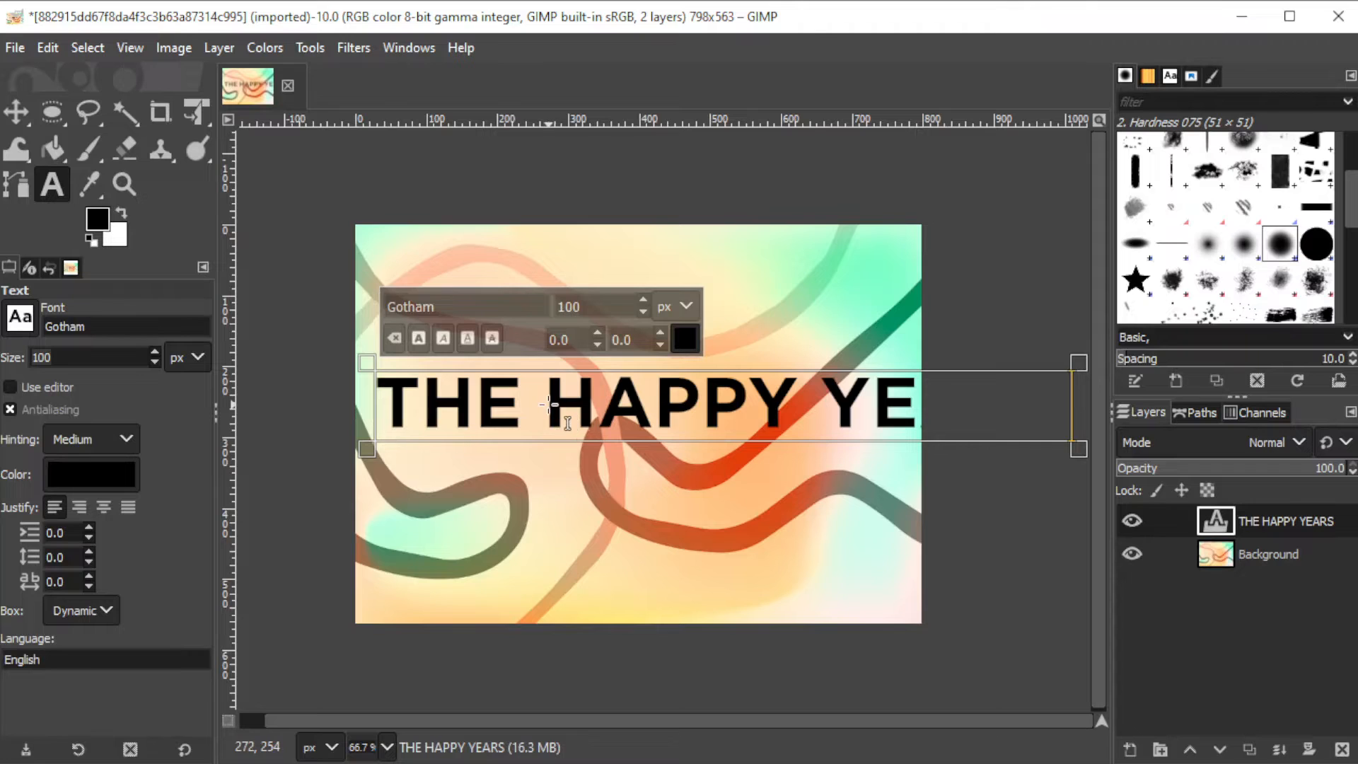
Select all the letters and reduce the on-canvas font size to 30 px
{"action": "left_click_drag", "start_coordinate": [546, 405], "coordinate": [793, 404]}
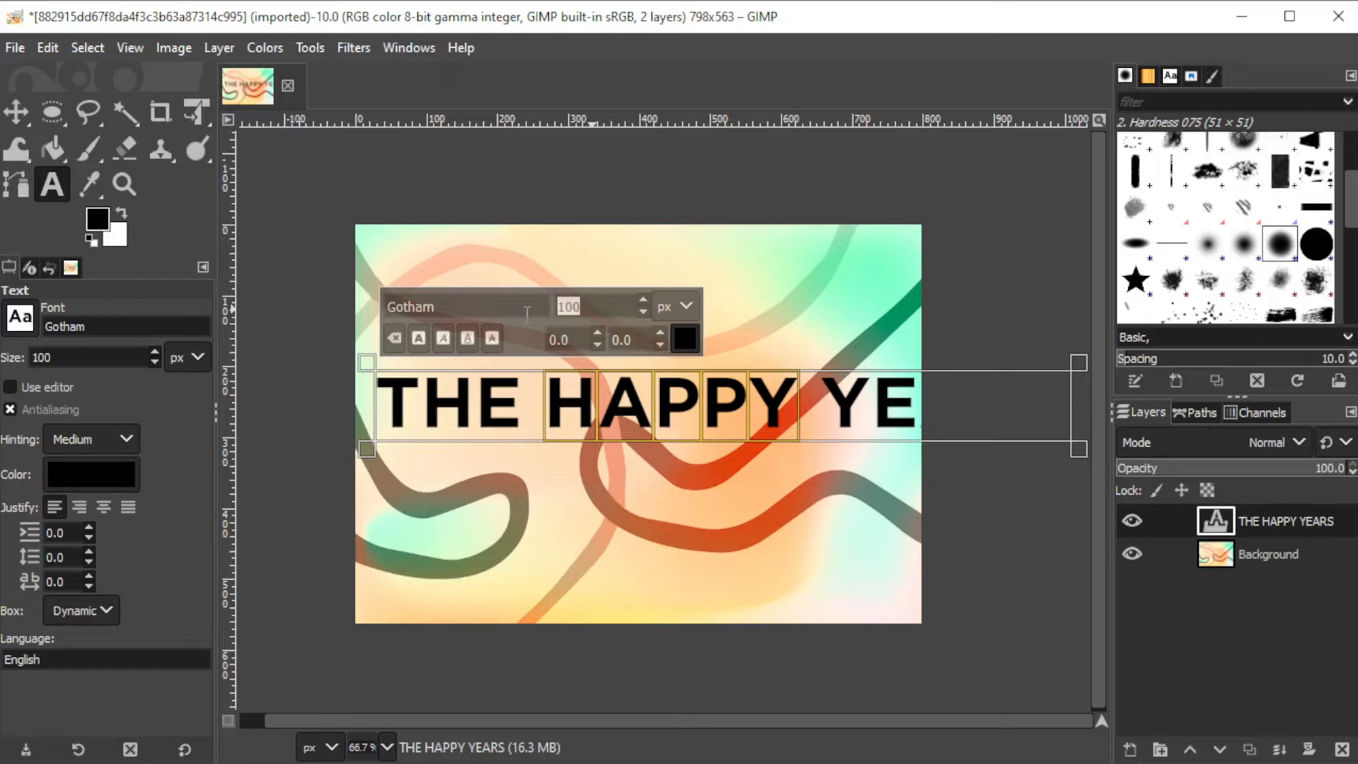
{"action": "type", "text": "50"}
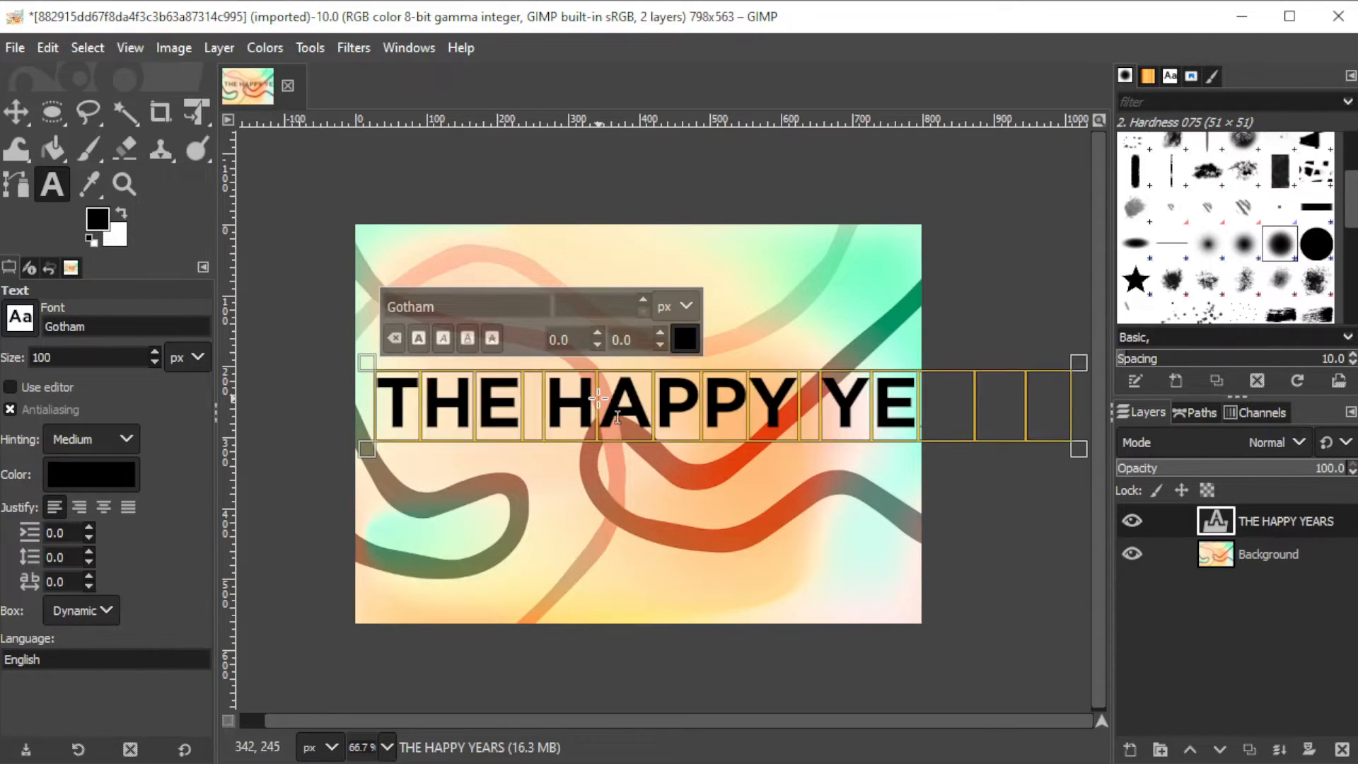
{"action": "type", "text": "4"}
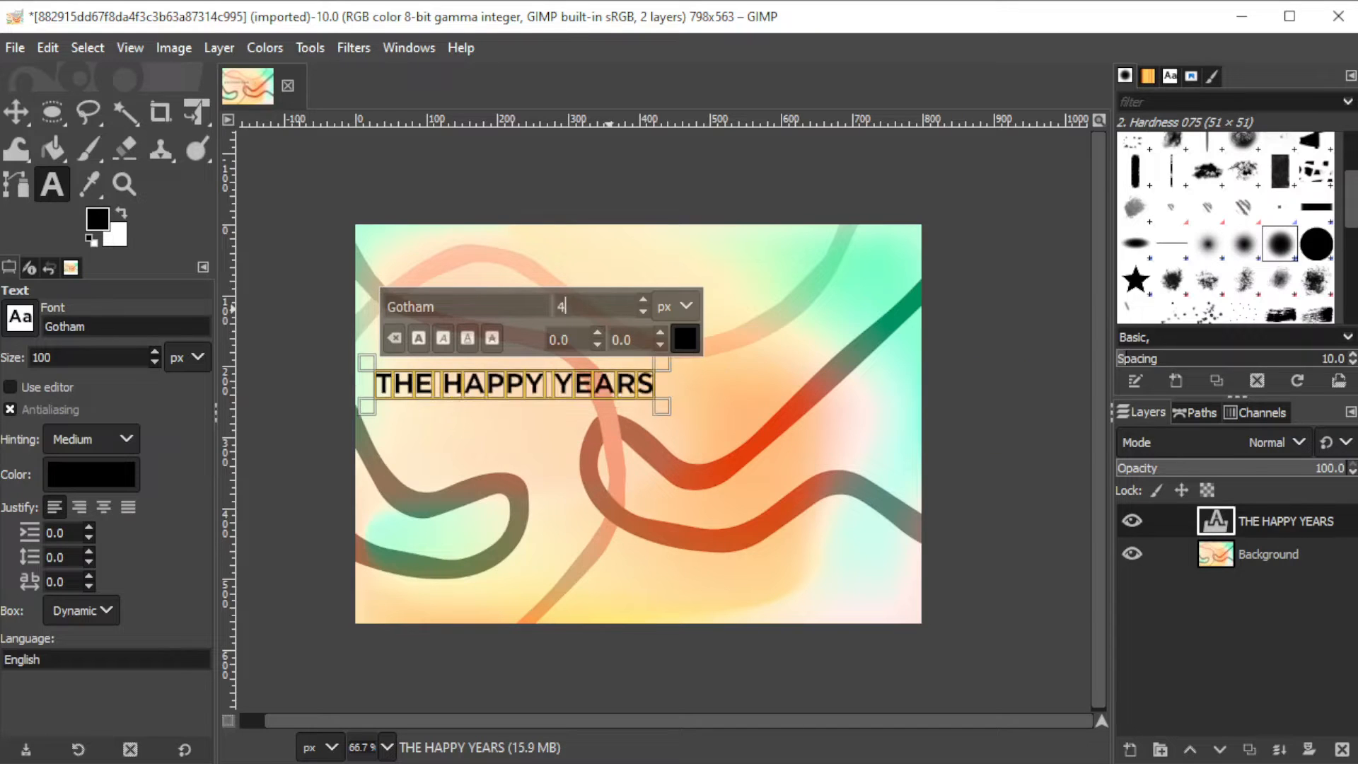
{"action": "type", "text": "30"}
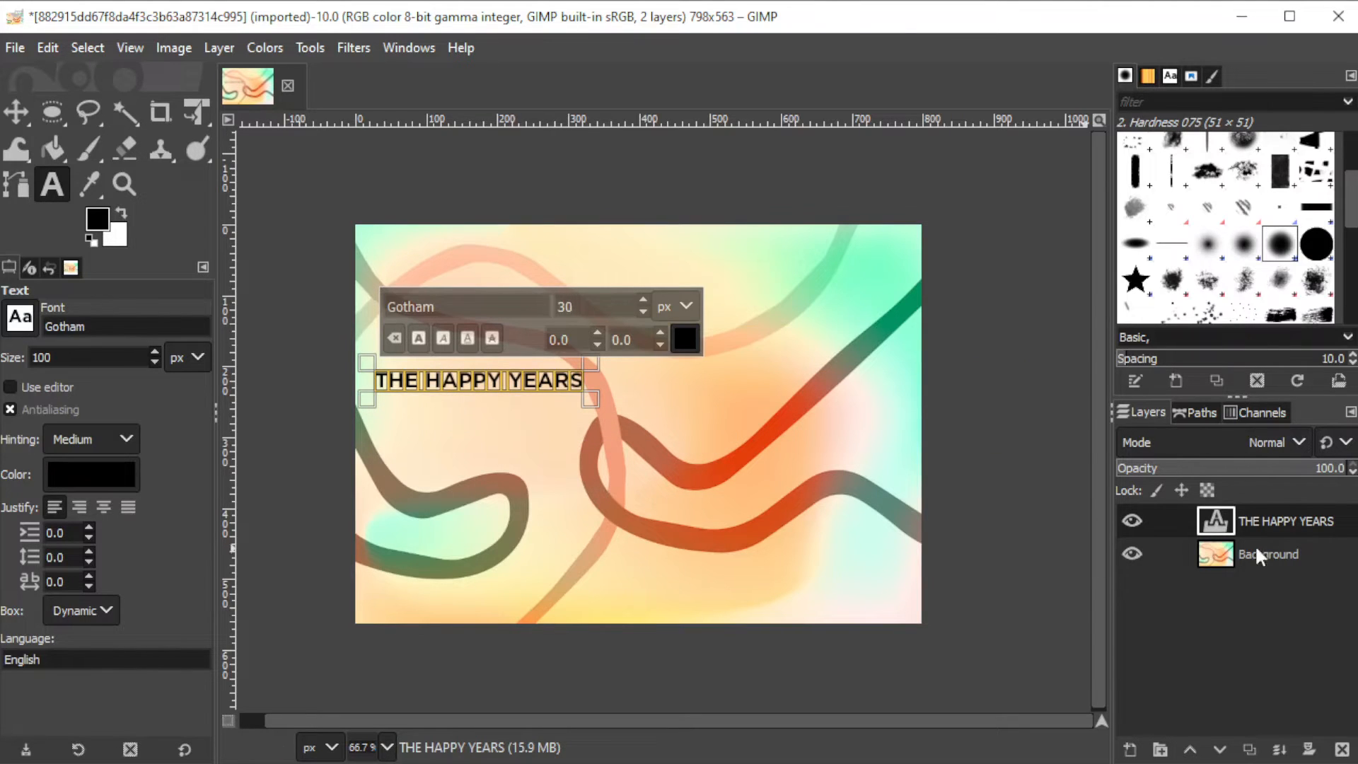
Switch to the Paths tool to start drawing the curve
{"action": "left_click", "coordinate": [14, 184]}
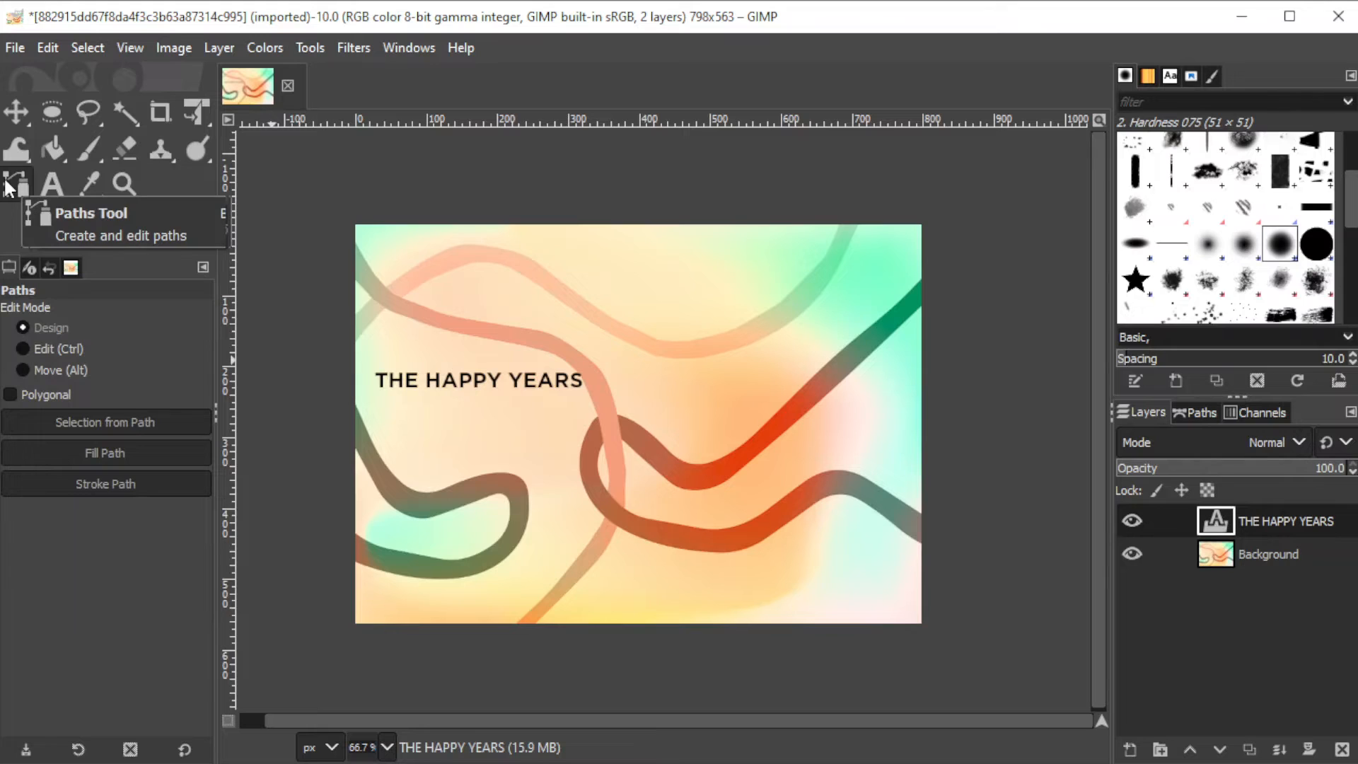
{"action": "mouse_move", "coordinate": [8, 195]}
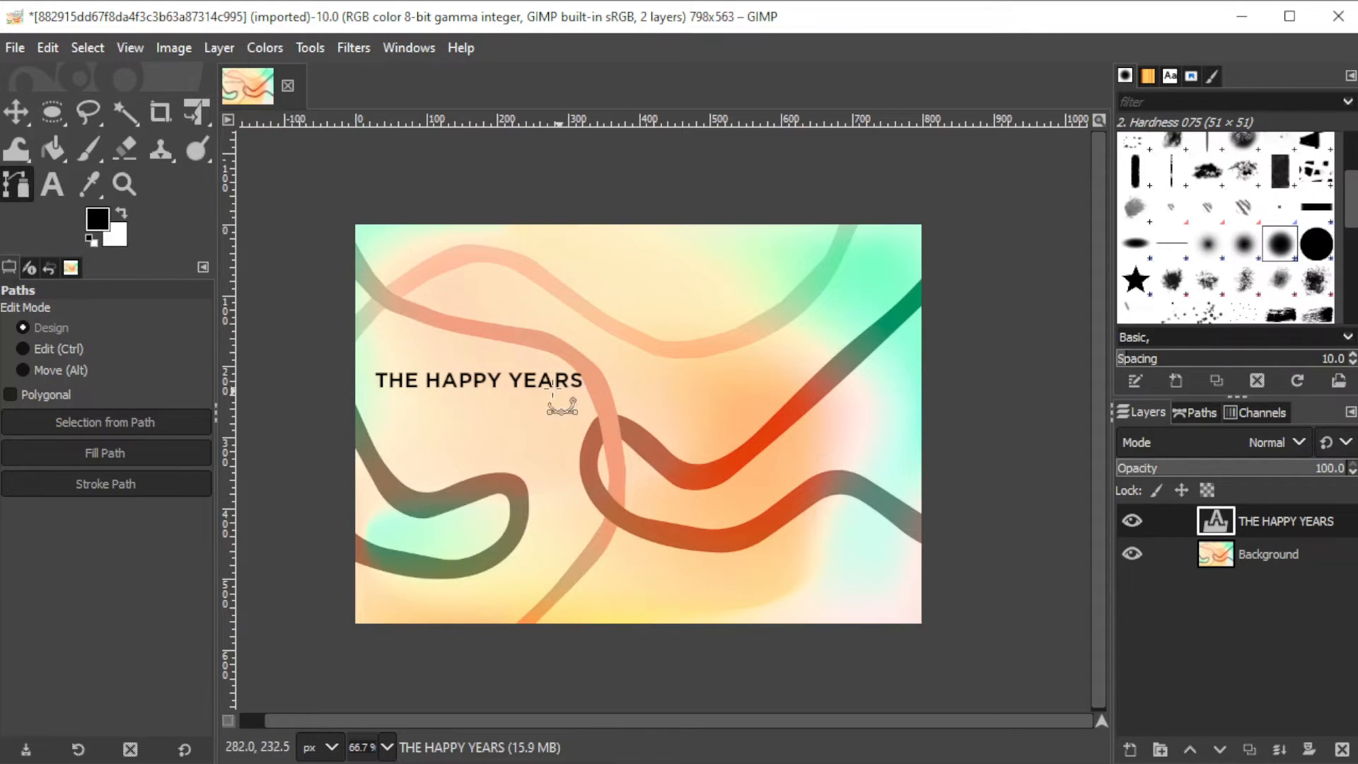
{"action": "mouse_move", "coordinate": [454, 318]}
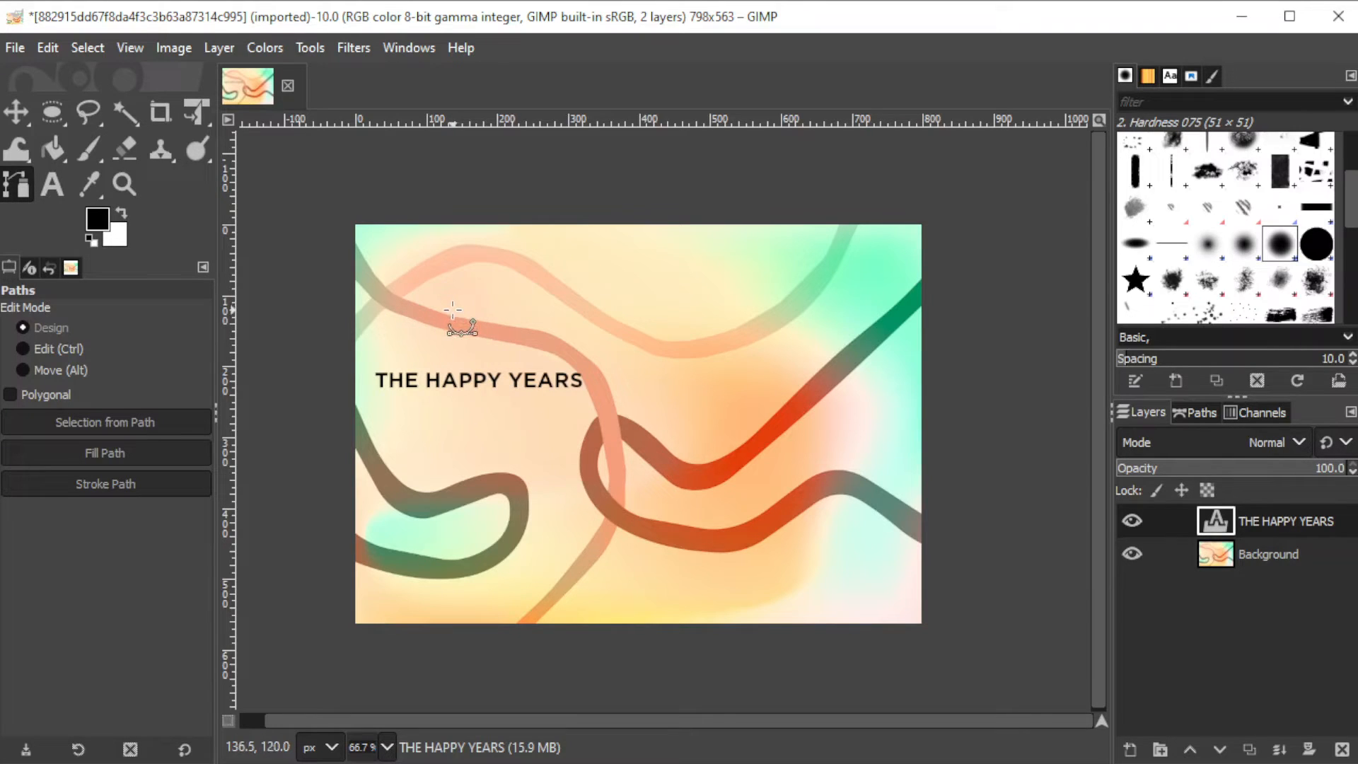
{"action": "mouse_move", "coordinate": [462, 326]}
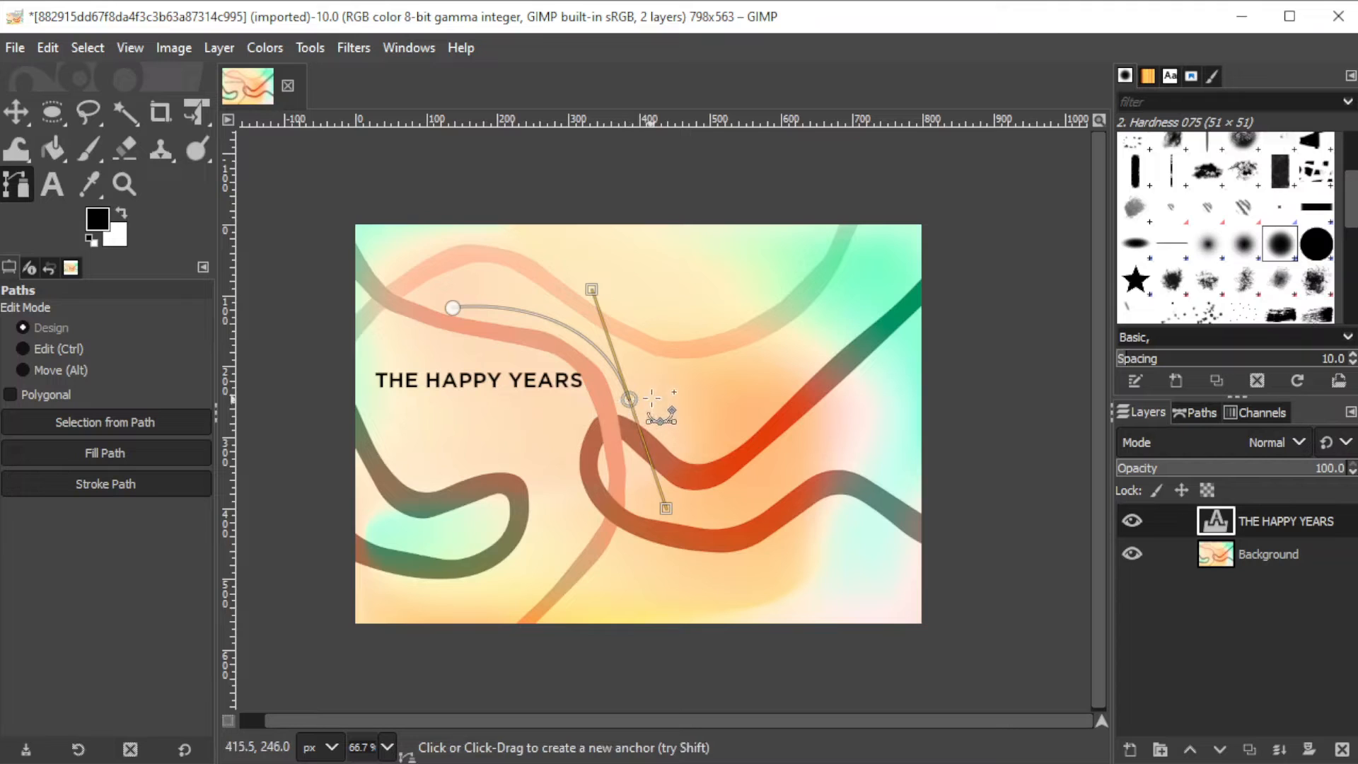
{"action": "mouse_move", "coordinate": [788, 381]}
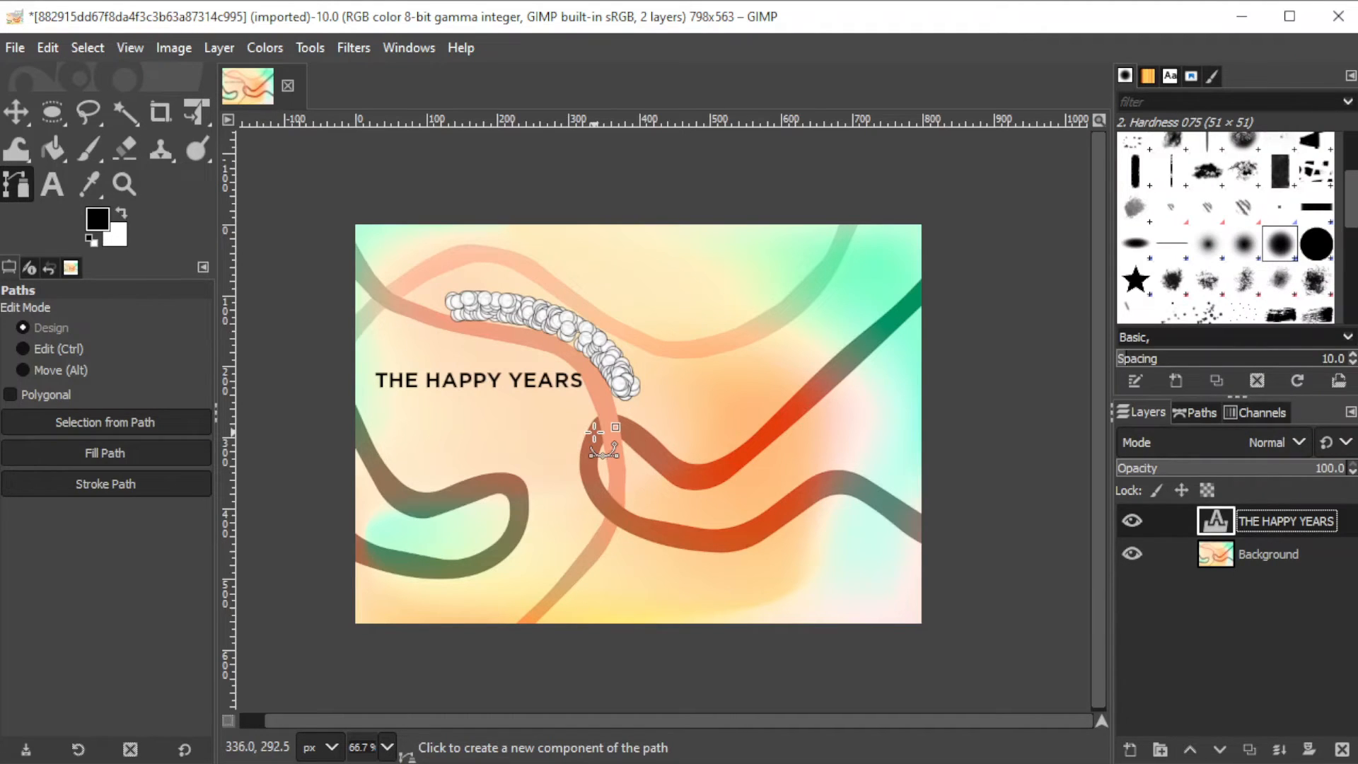
Scroll around the canvas to inspect the text curved along the path
{"action": "scroll", "scroll_direction": "down", "scroll_amount": 3}
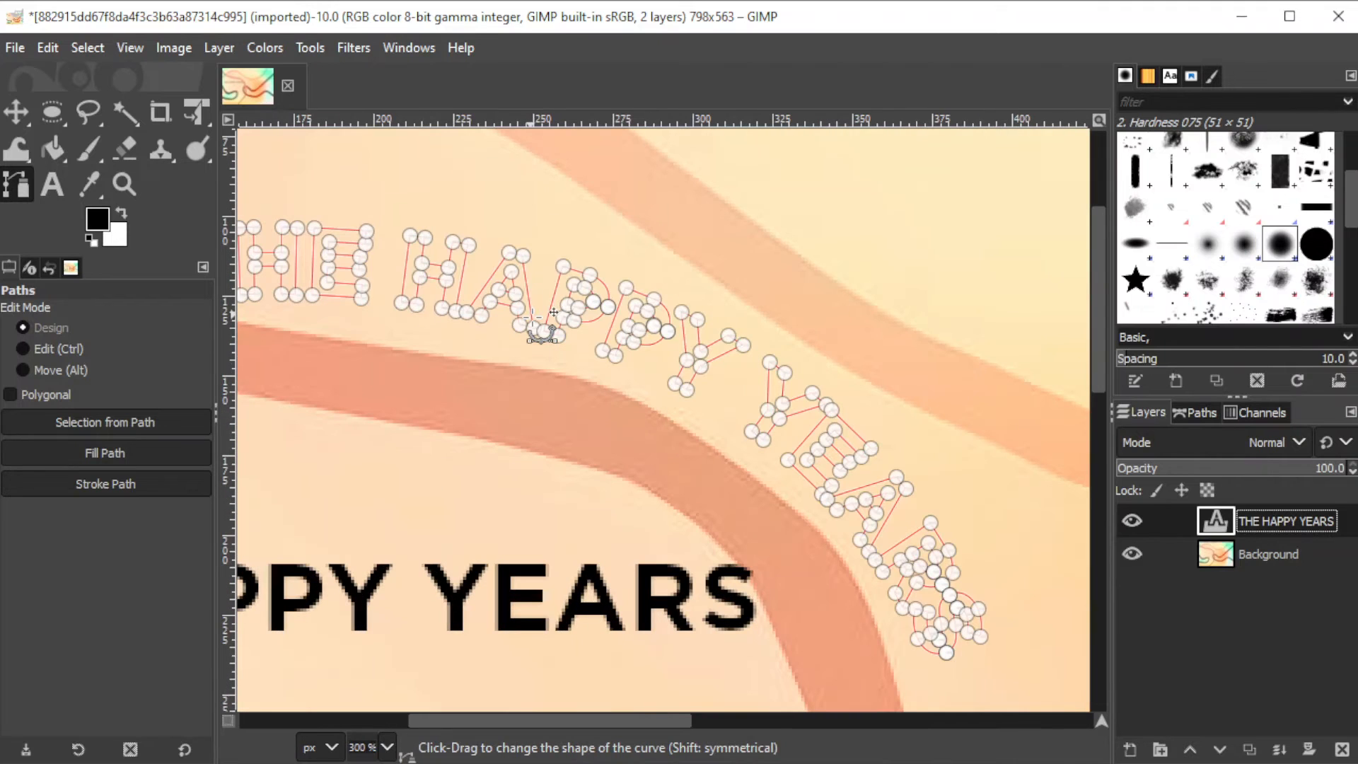
{"action": "scroll", "scroll_direction": "right", "scroll_amount": 3}
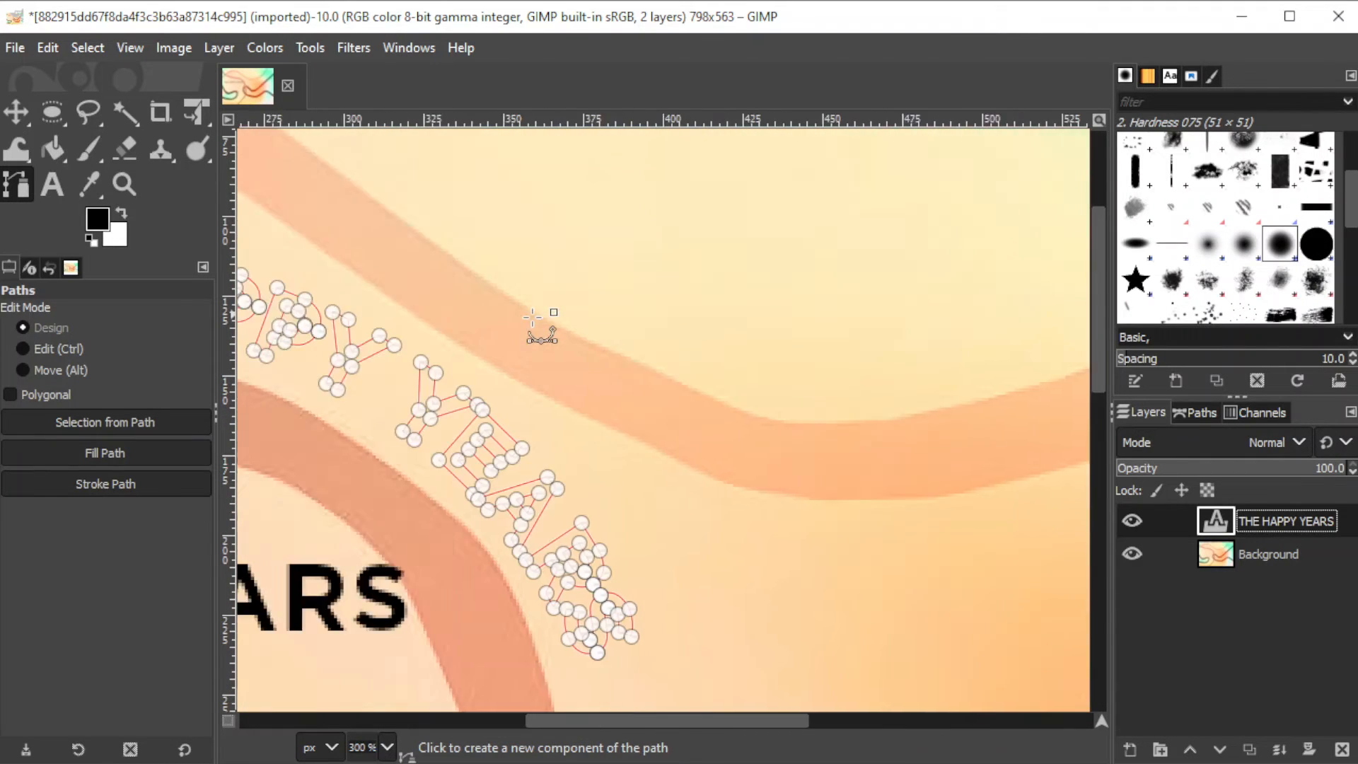
{"action": "scroll", "scroll_direction": "left", "scroll_amount": 3}
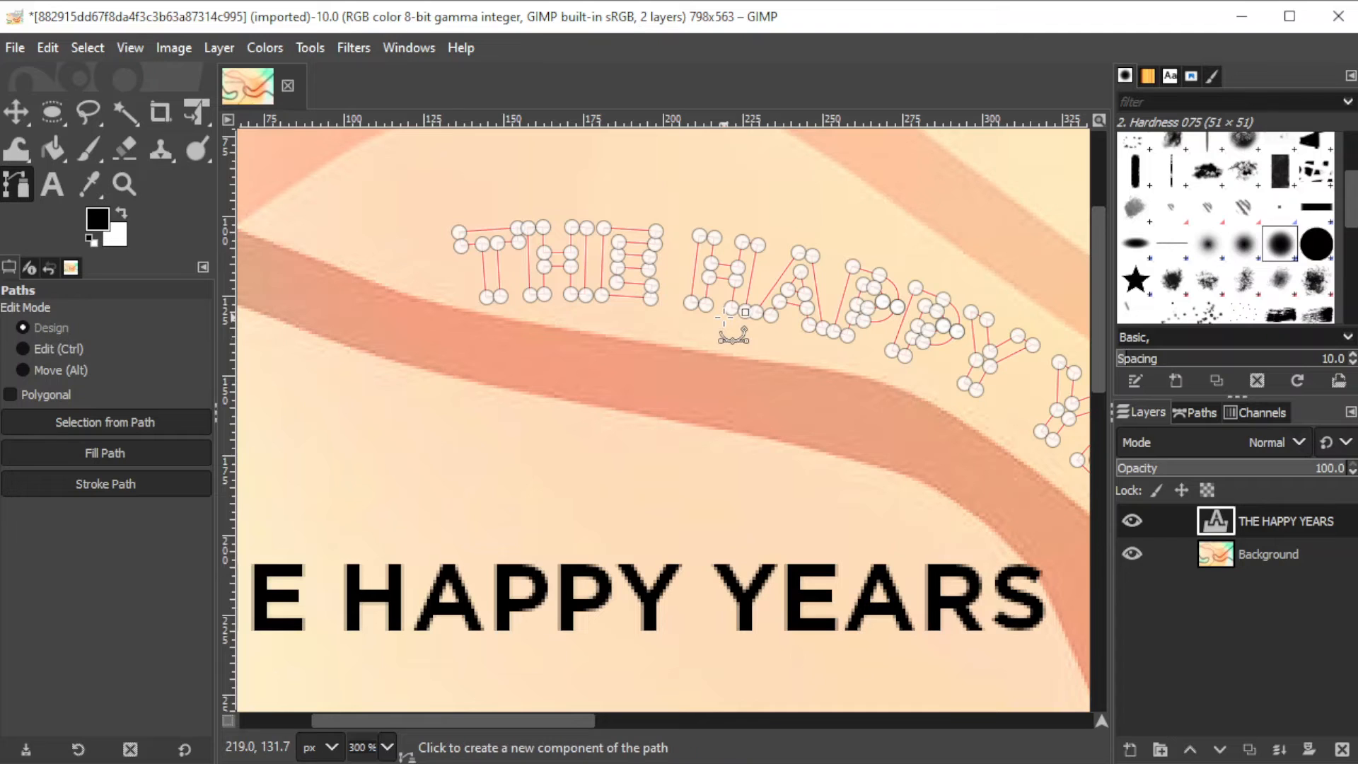
{"action": "mouse_move", "coordinate": [580, 407]}
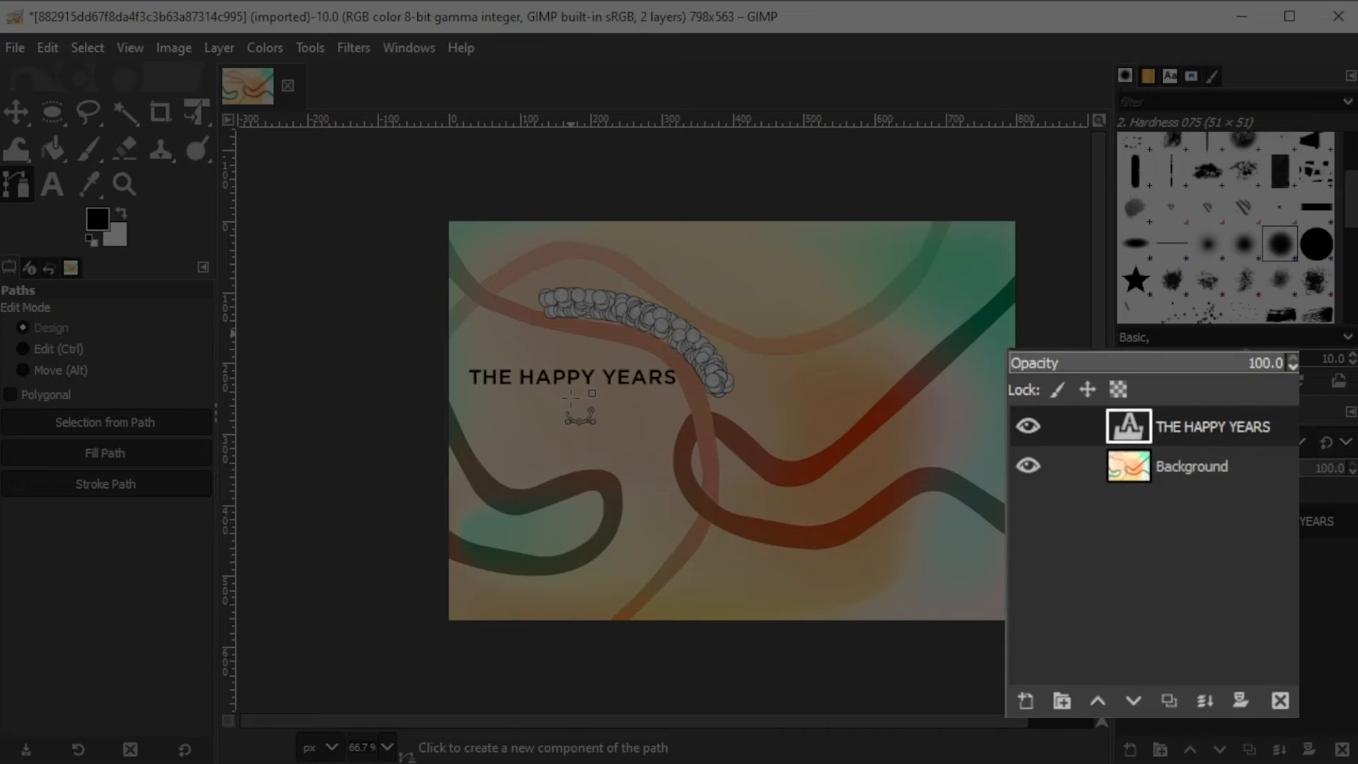
Create a new layer filled with Transparency above the text layer
{"action": "left_click", "coordinate": [1024, 700]}
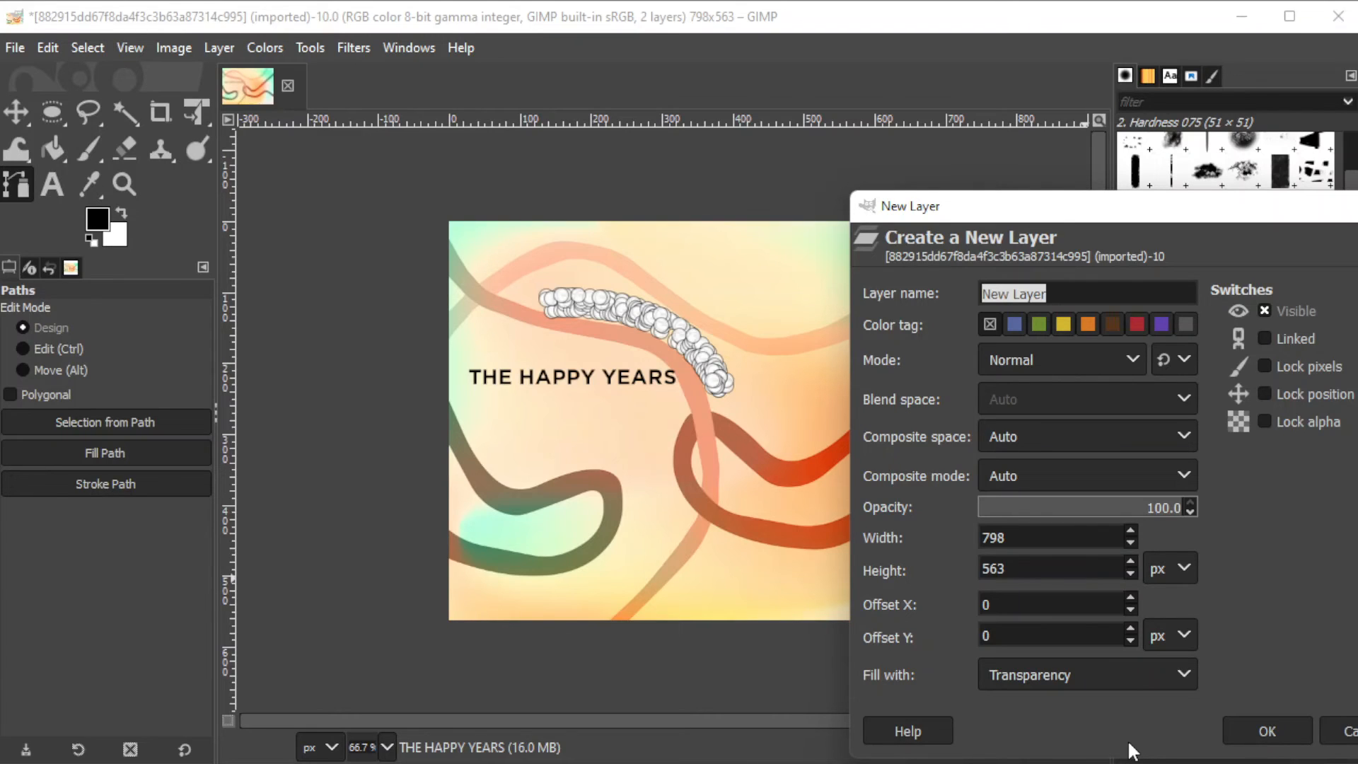
{"action": "left_click", "coordinate": [1085, 673]}
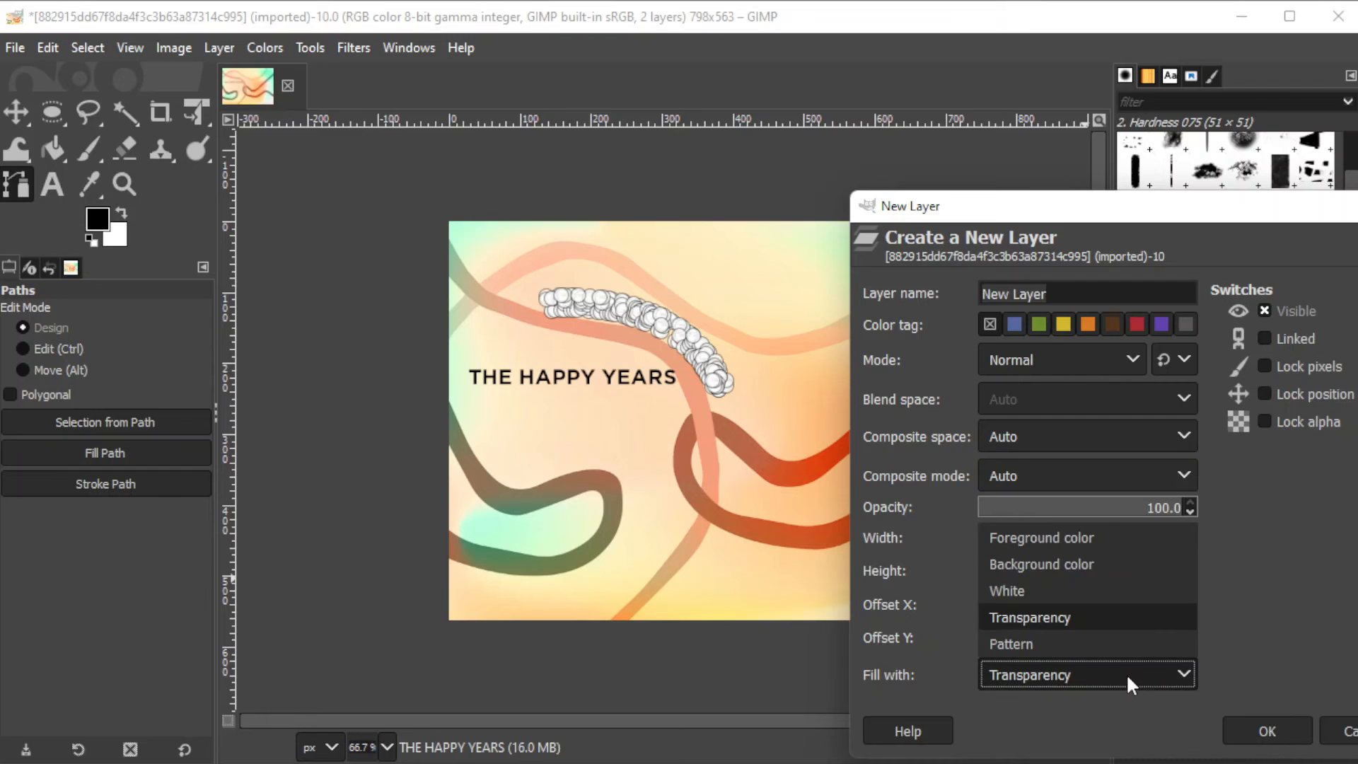
{"action": "left_click", "coordinate": [1265, 730]}
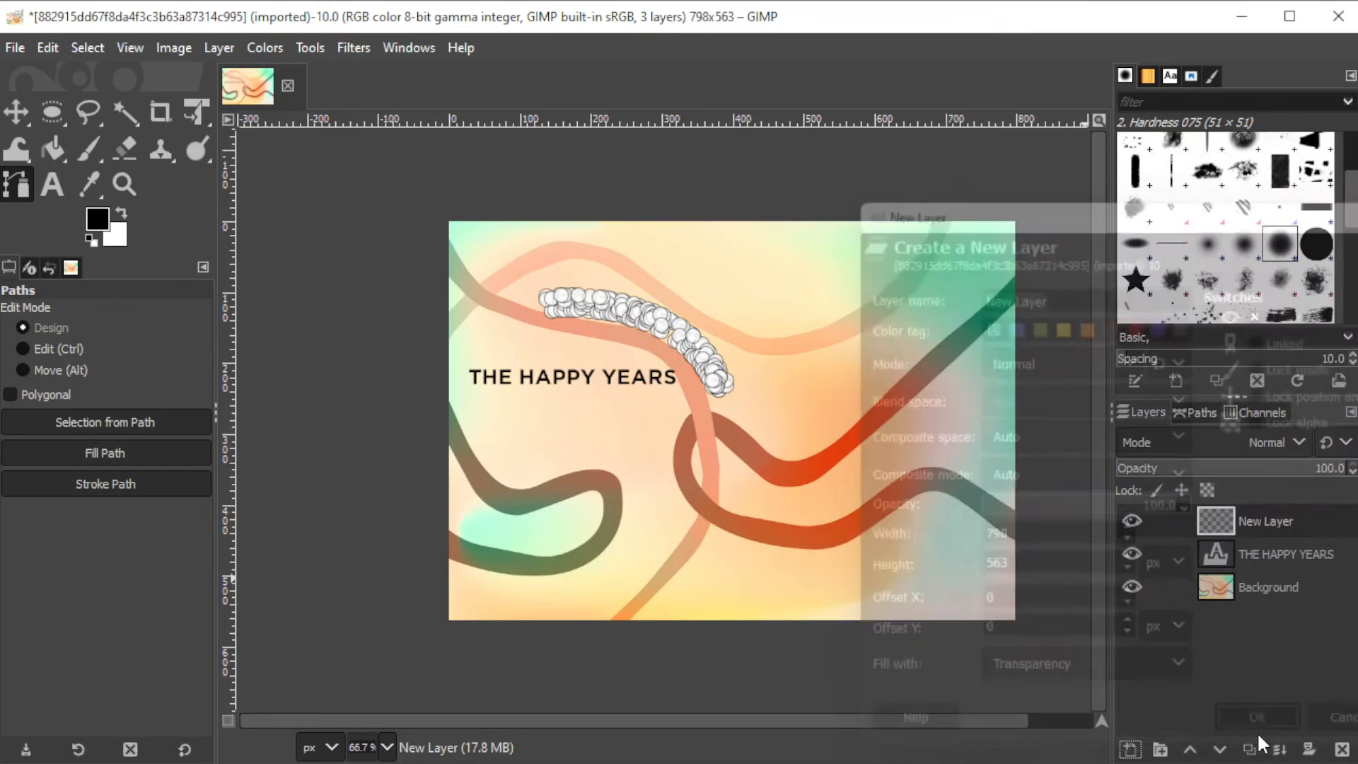
{"action": "left_click", "coordinate": [1256, 717]}
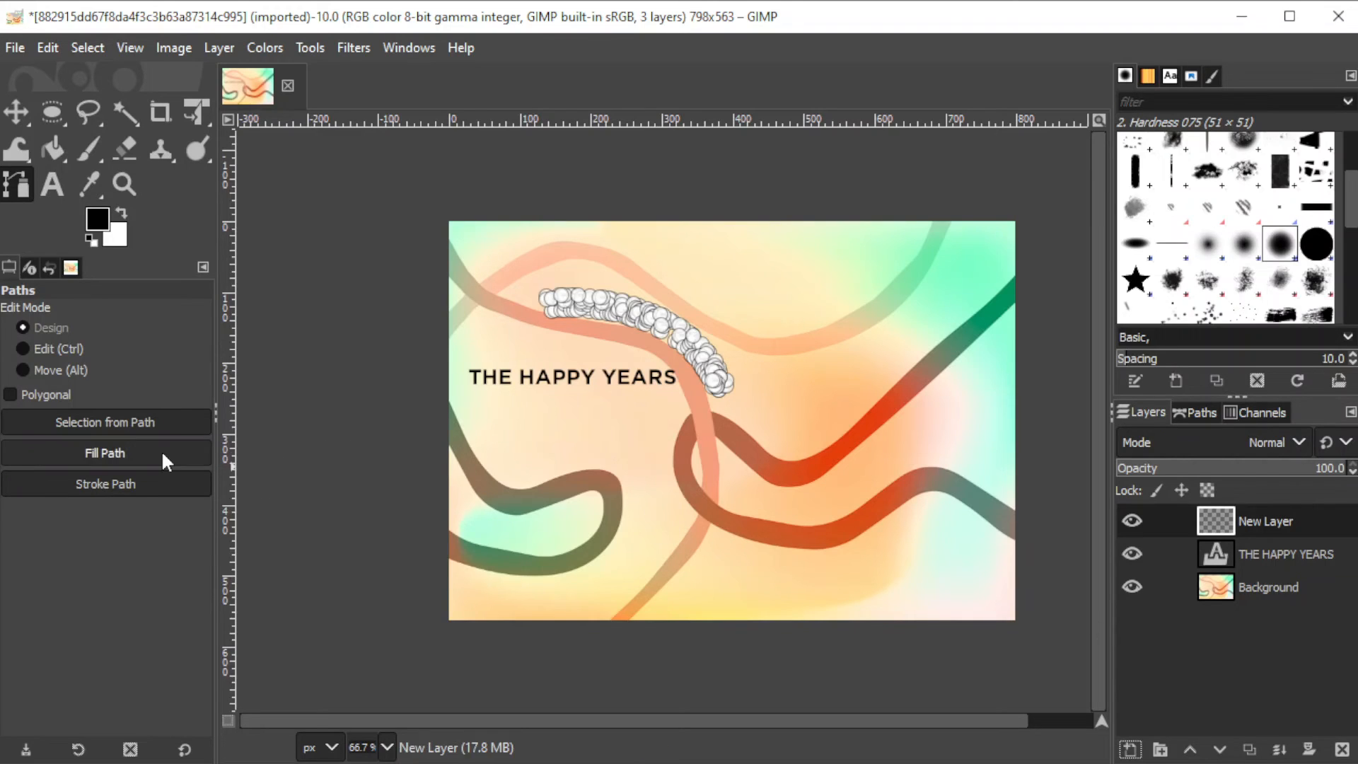
Fill the curved letter path with solid black on the new layer
{"action": "left_click", "coordinate": [104, 452]}
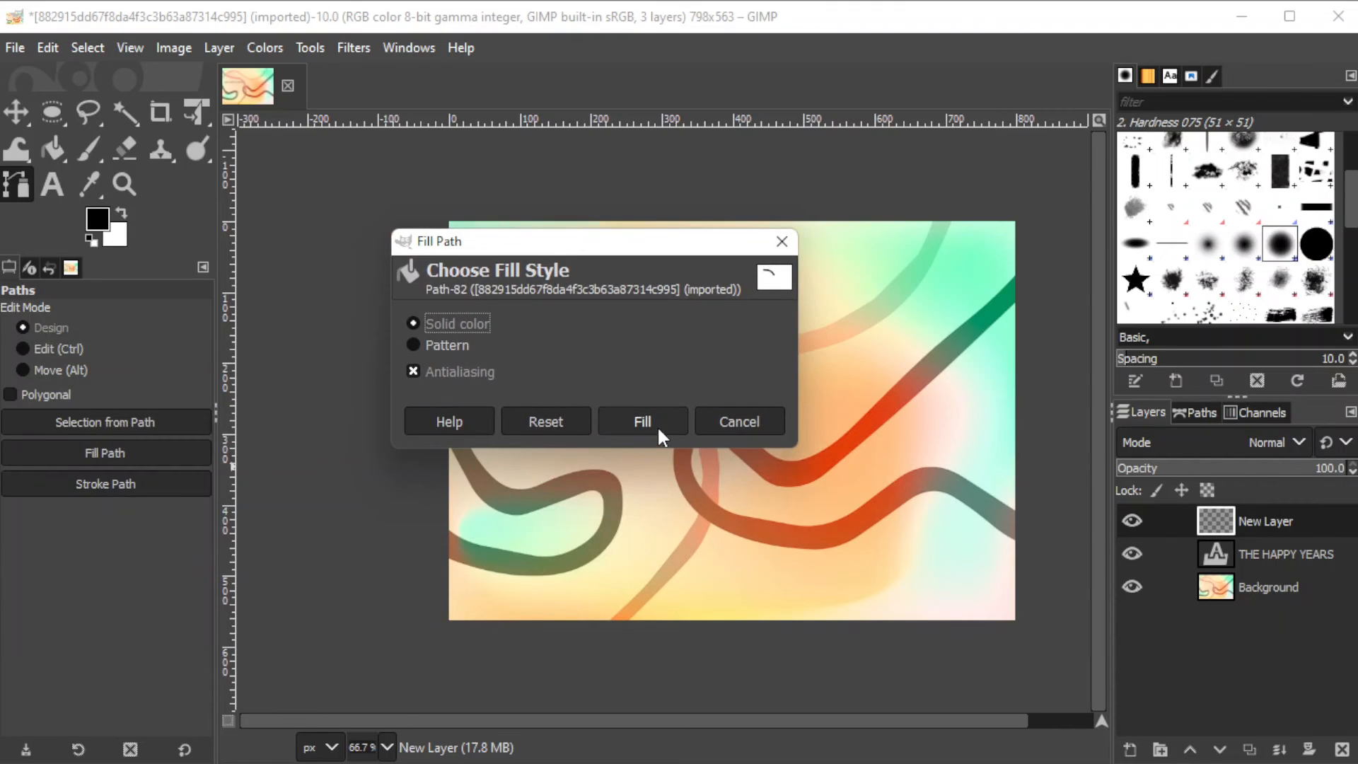
{"action": "left_click", "coordinate": [642, 421]}
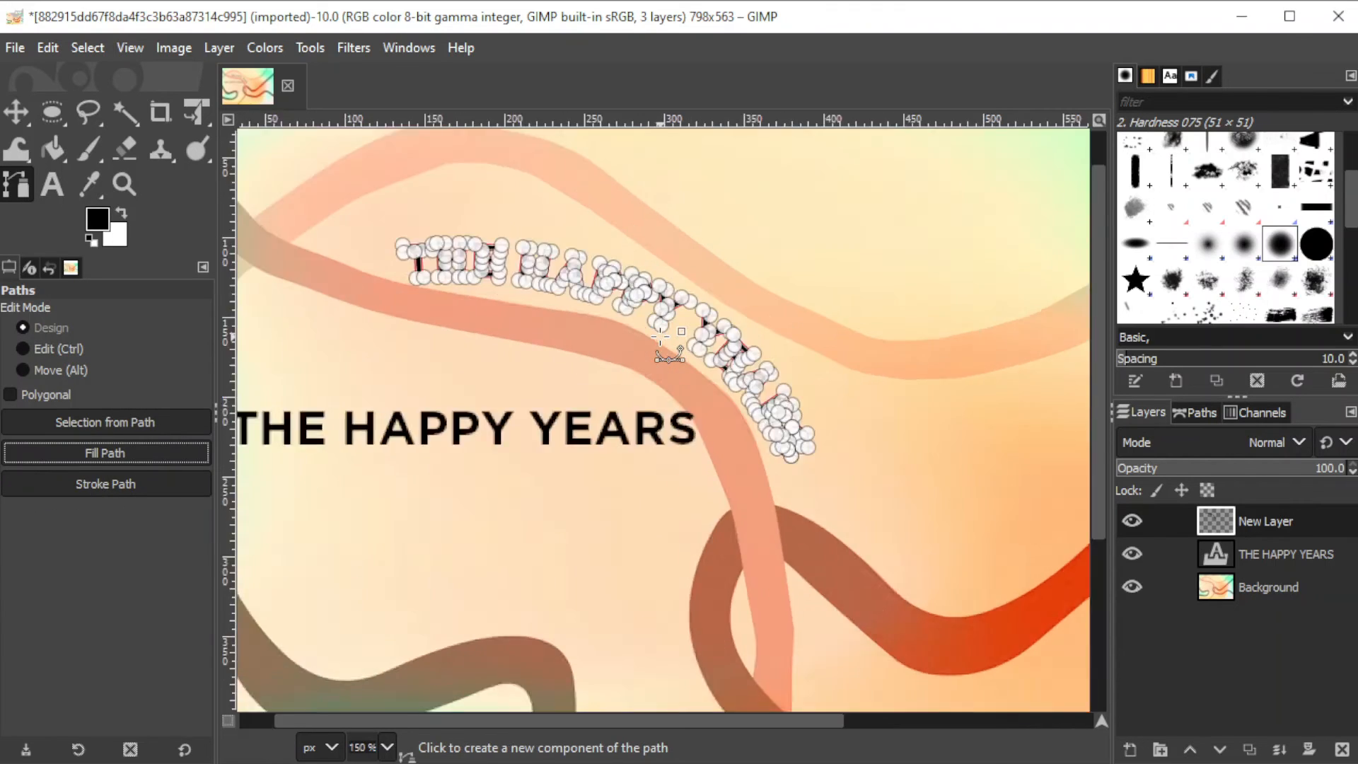